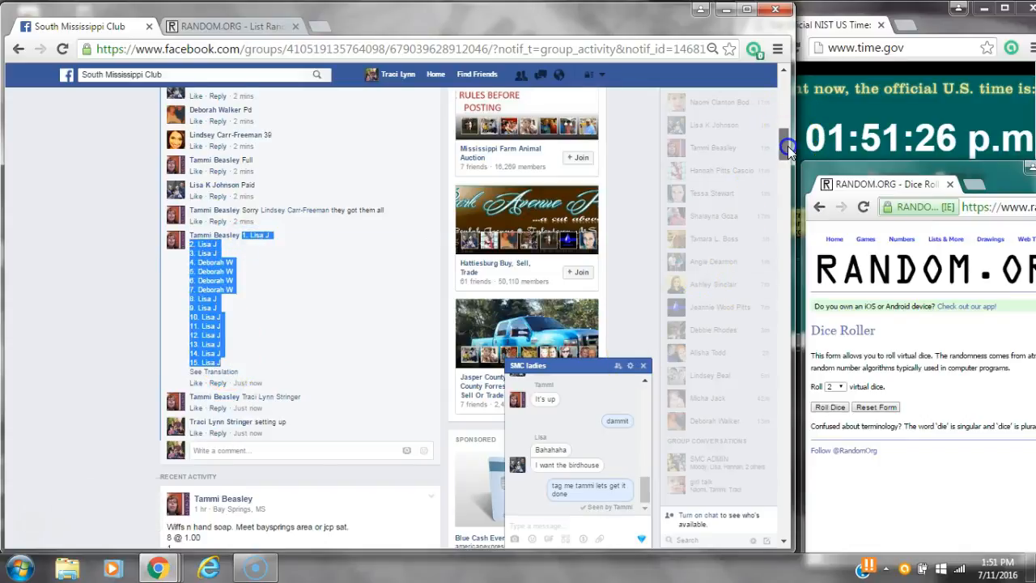
Check the current date and time, then shuffle the fifteen claim entries into random order
{"action": "scroll", "scroll_direction": "down", "scroll_amount": 3}
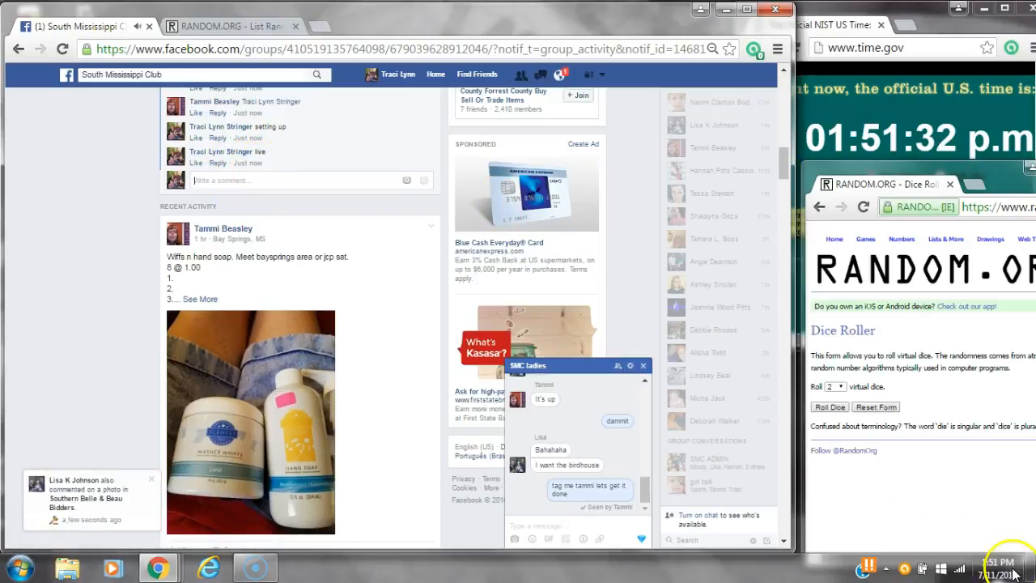
{"action": "left_click", "coordinate": [227, 26]}
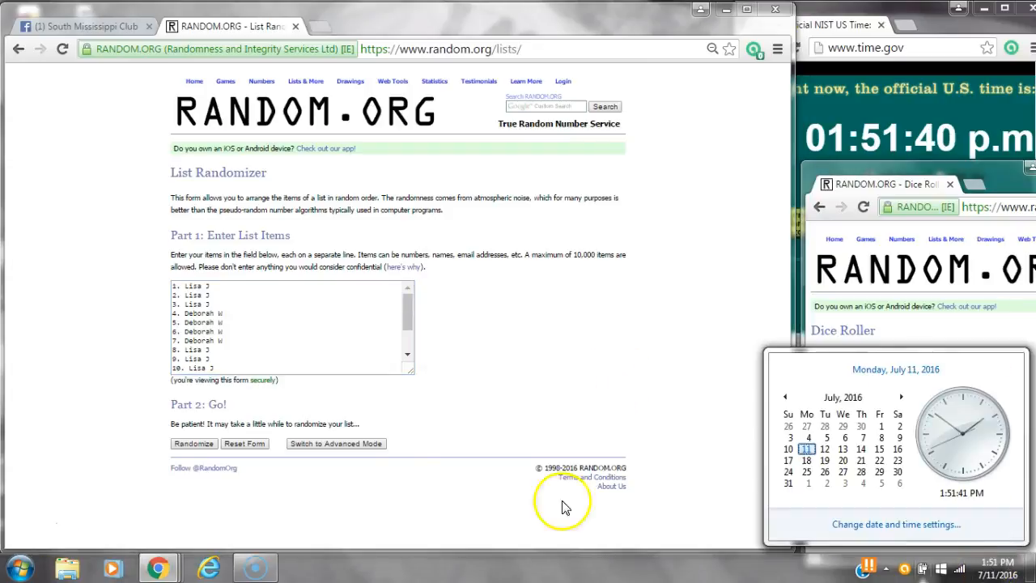
{"action": "left_click", "coordinate": [194, 443]}
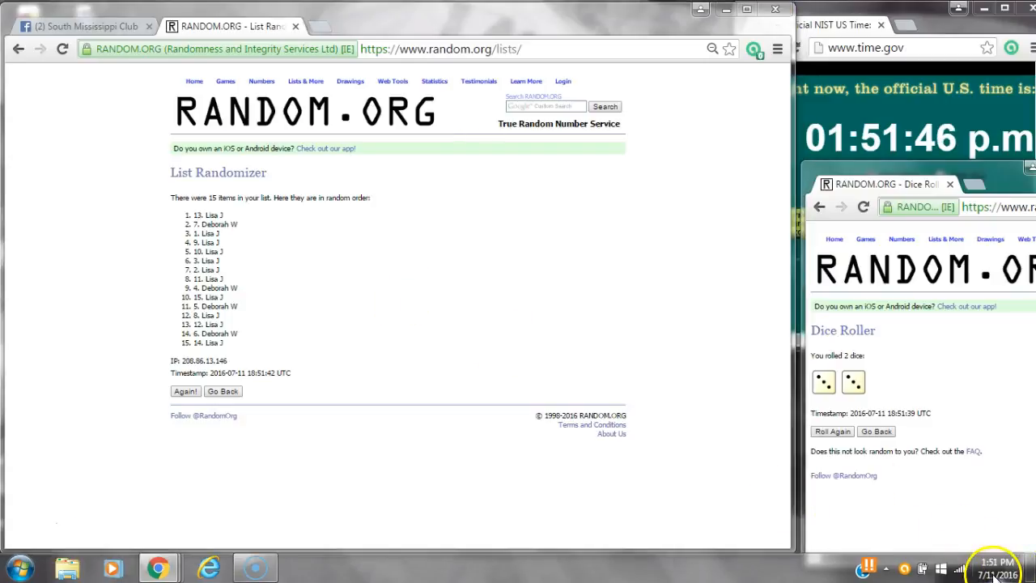
Reshuffle the fifteen claim entries repeatedly until the page reports five randomizations
{"action": "left_click", "coordinate": [185, 392]}
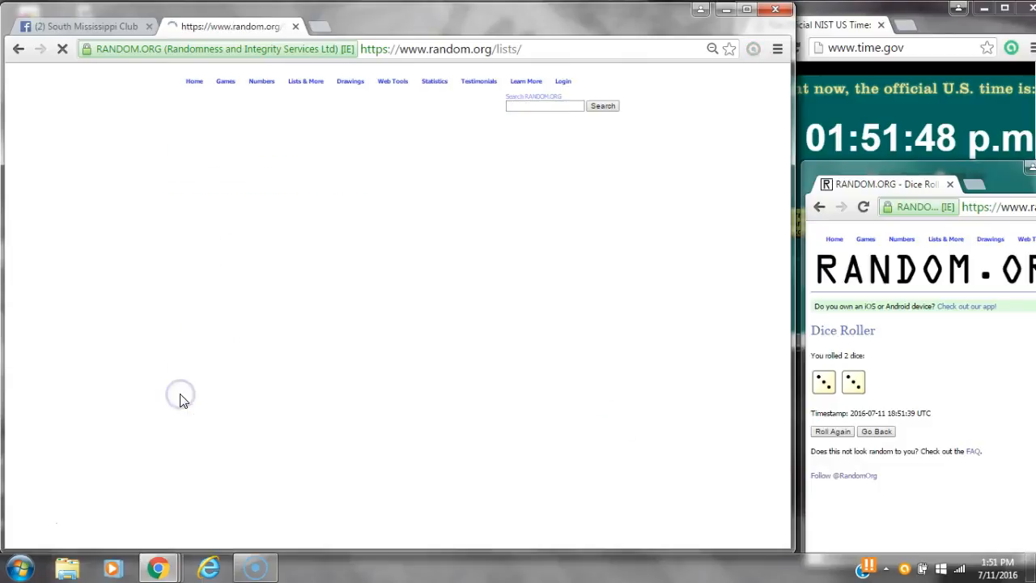
{"action": "left_click", "coordinate": [185, 411]}
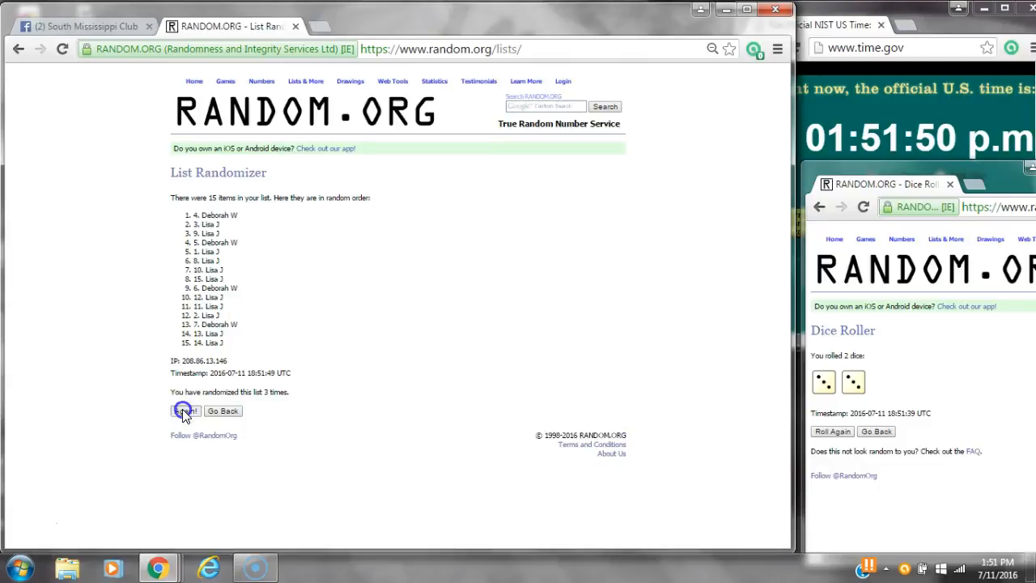
{"action": "left_click", "coordinate": [184, 410]}
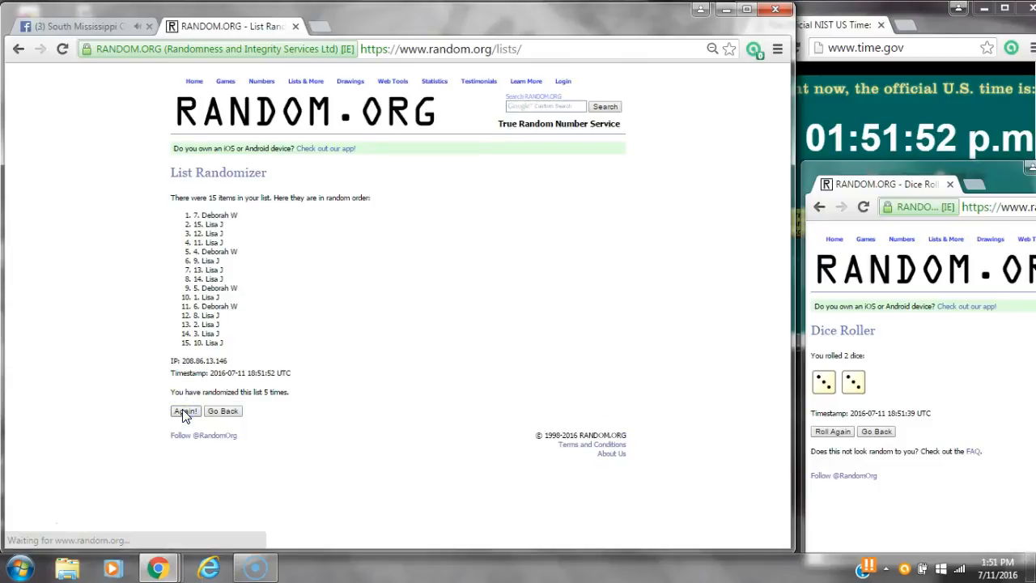
{"action": "left_click", "coordinate": [184, 411]}
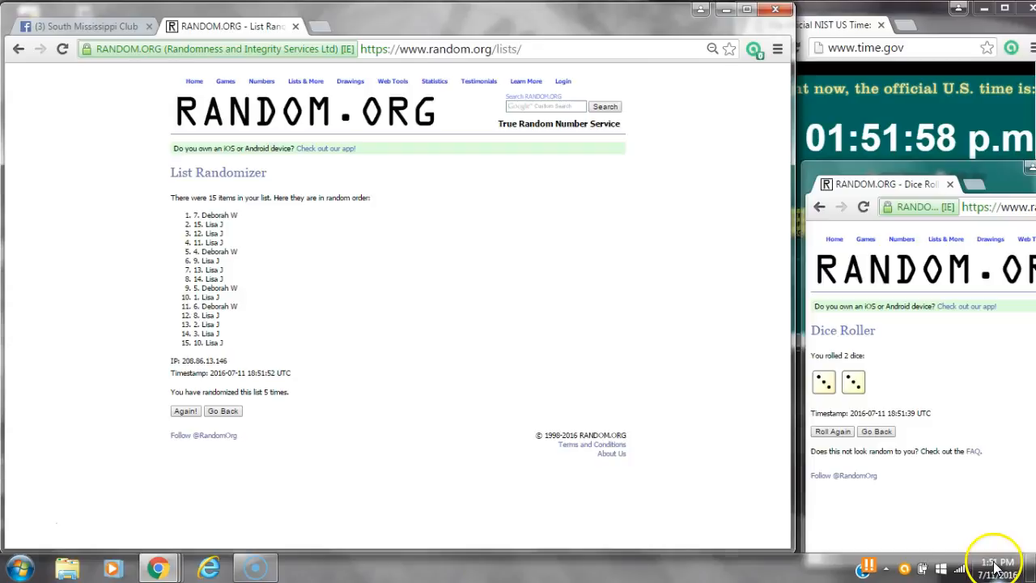
Note the time, run the sixth randomization, and switch back to the Facebook group thread
{"action": "left_click", "coordinate": [1001, 562]}
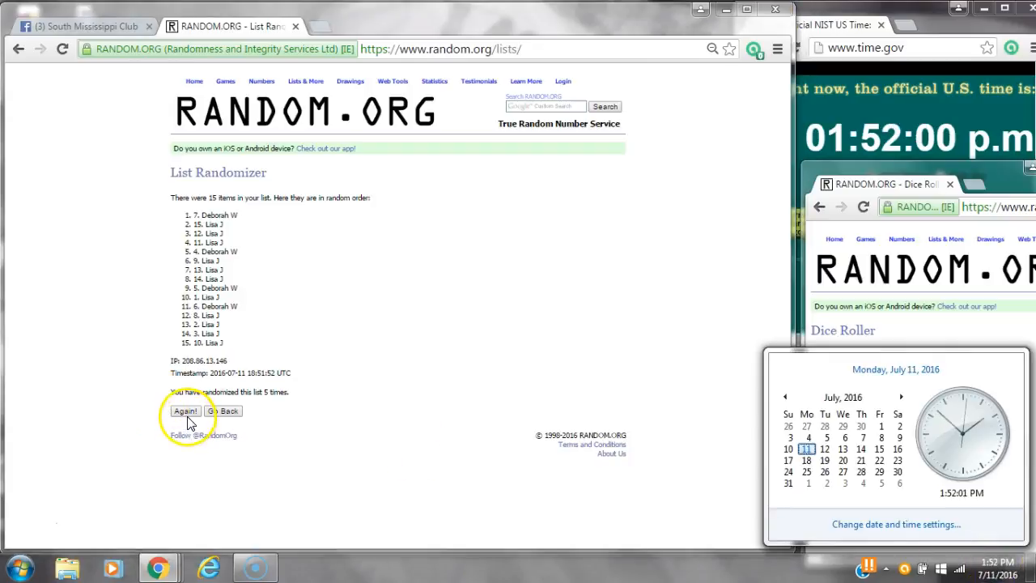
{"action": "left_click", "coordinate": [185, 410]}
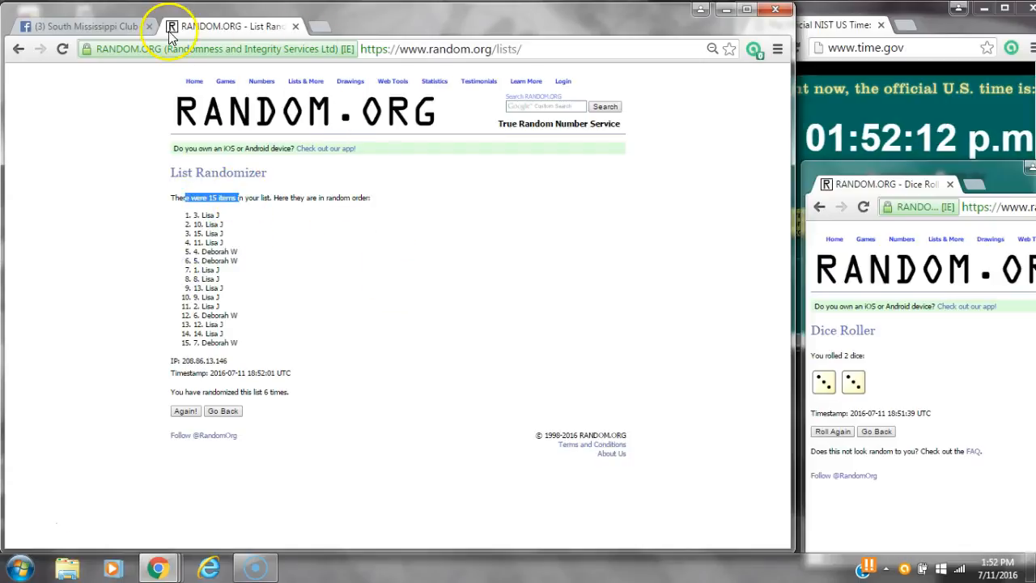
{"action": "left_click", "coordinate": [81, 26]}
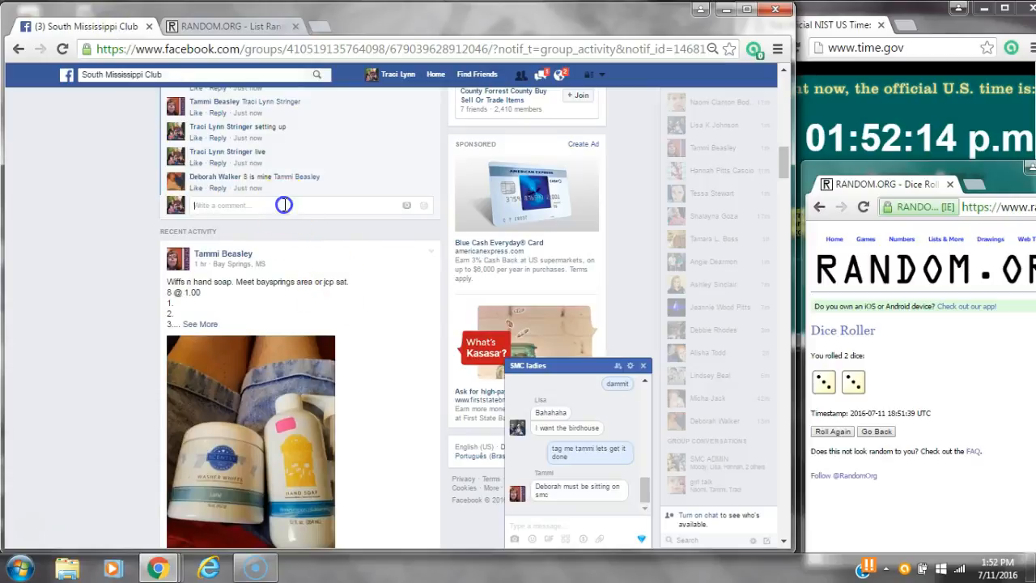